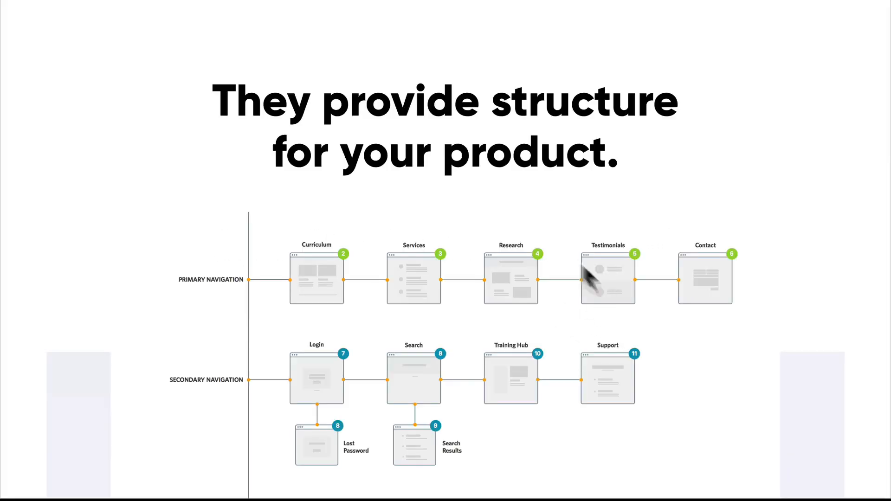
mouse_move(268, 319)
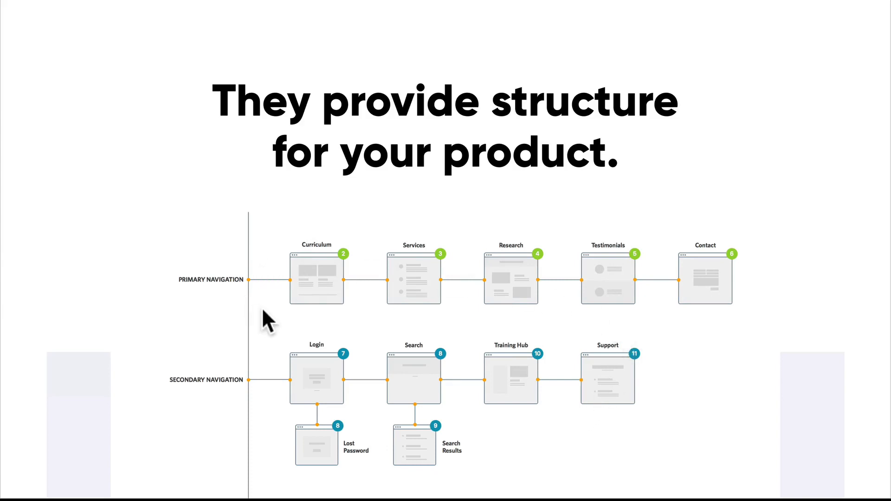
mouse_move(618, 423)
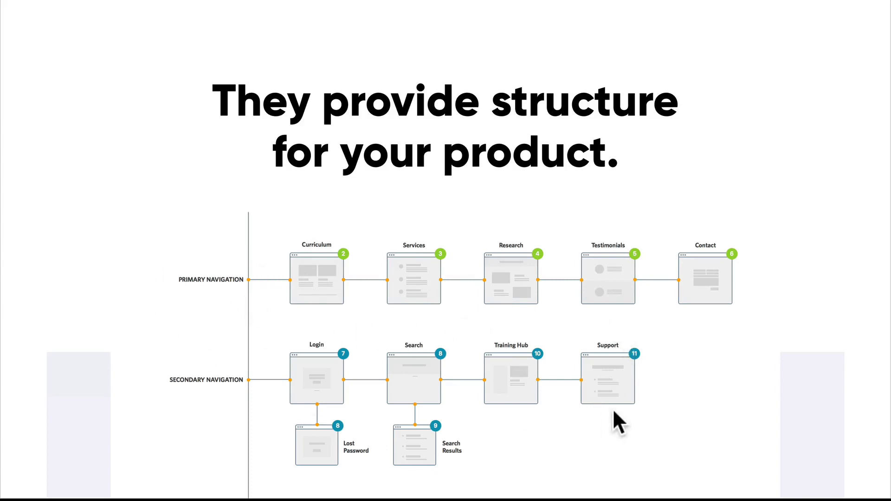